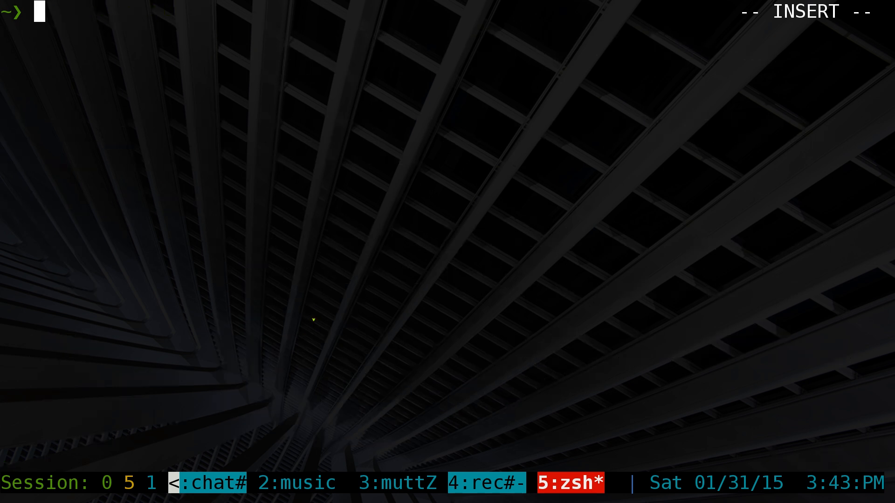
Run speedtest-cli --list to print nearby servers sorted by distance.
{"action": "type", "text": "speedtest-cli -"}
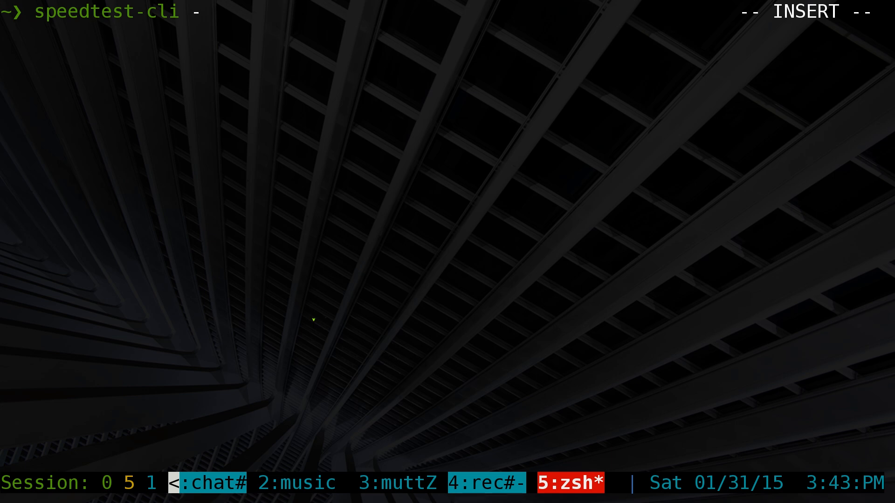
{"action": "type", "text": "-list"}
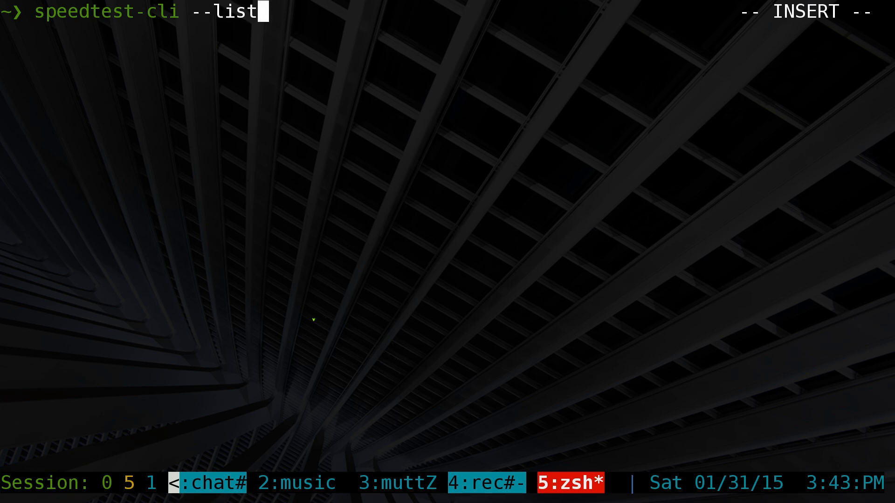
{"action": "key", "text": "Return"}
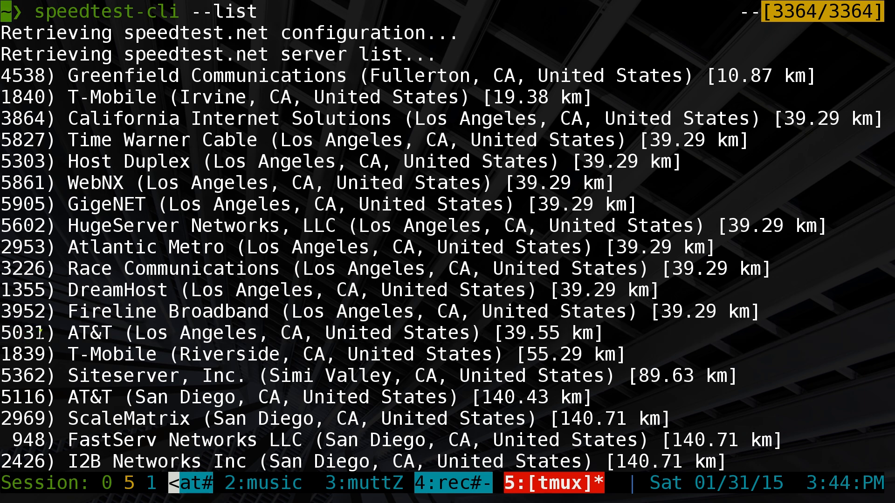
{"action": "right_click", "coordinate": [34, 333]}
{"action": "type", "text": "speedtest-cli --li"}
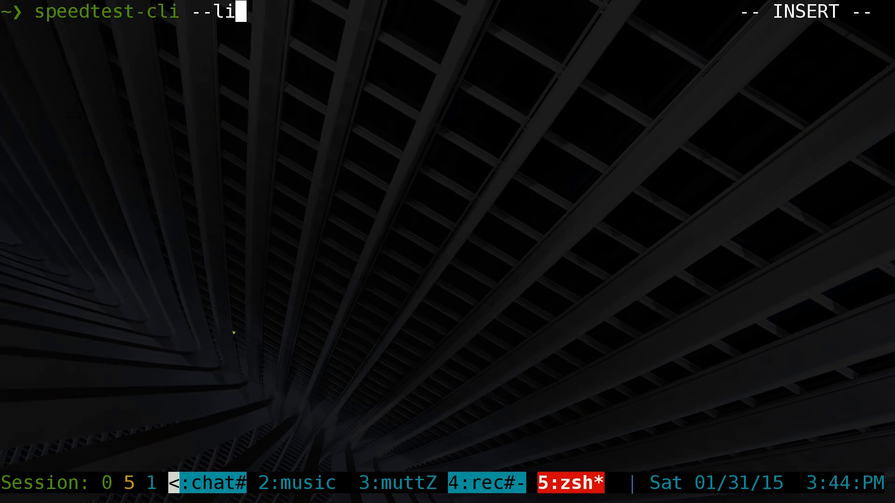
Start a speed test against AT&T Los Angeles server 5031, then abort it with Ctrl-C.
{"action": "type", "text": "server"}
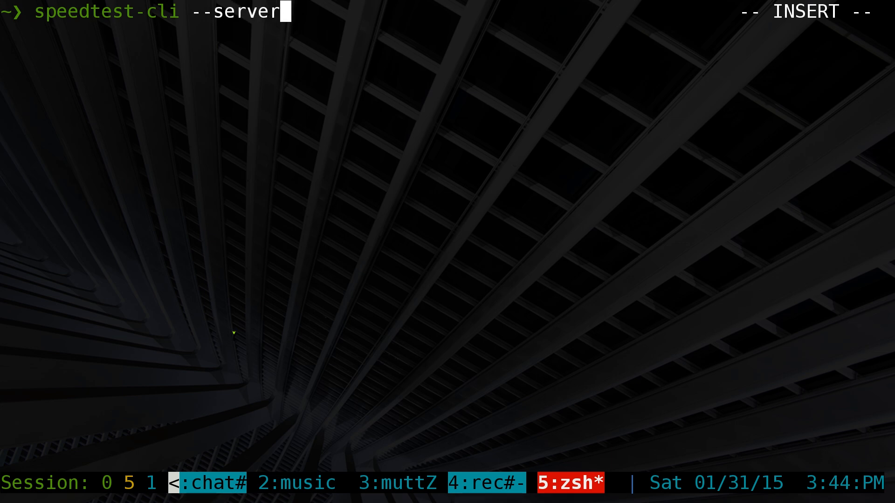
{"action": "type", "text": "5031"}
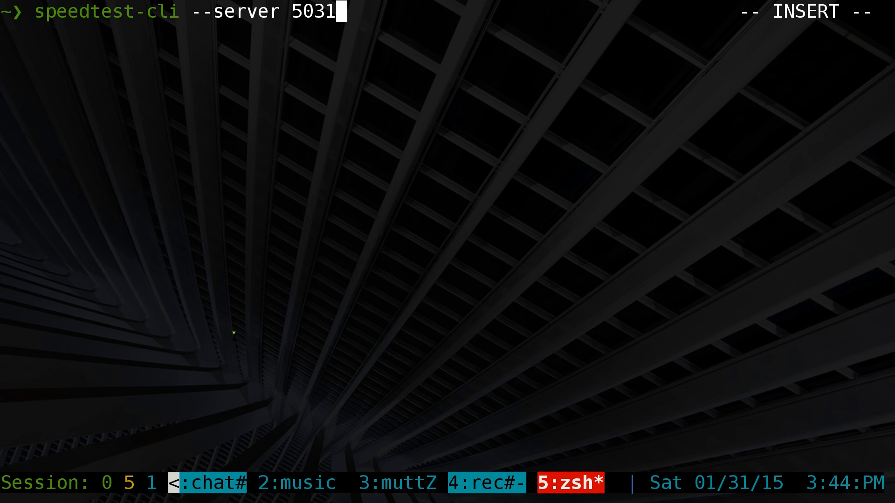
{"action": "key", "text": "Return"}
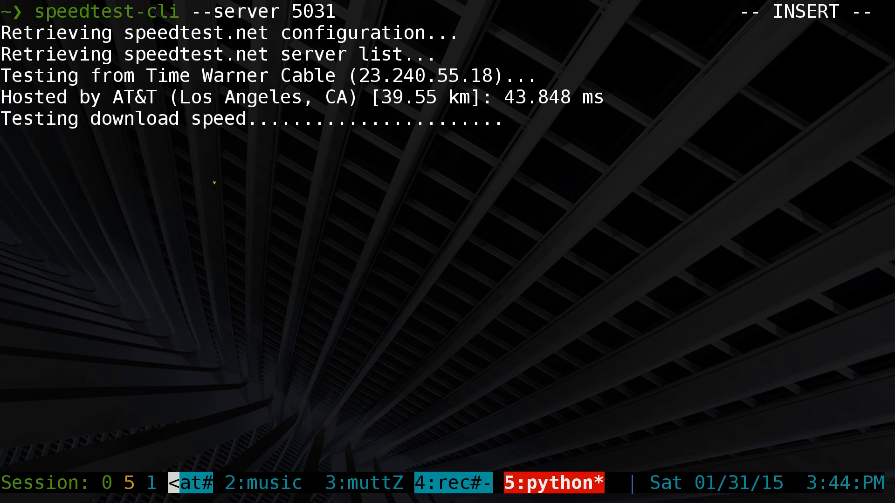
{"action": "key", "text": "ctrl+c"}
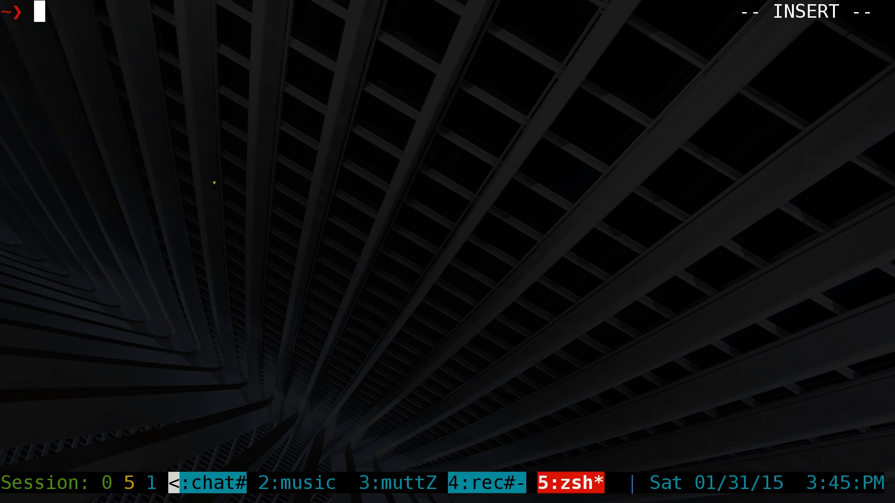
Run speedtest-cli --server 5031 --share, yielding 20.58 Mbit/s down, 2.10 up.
{"action": "type", "text": "speedtest-cli --server 5031"}
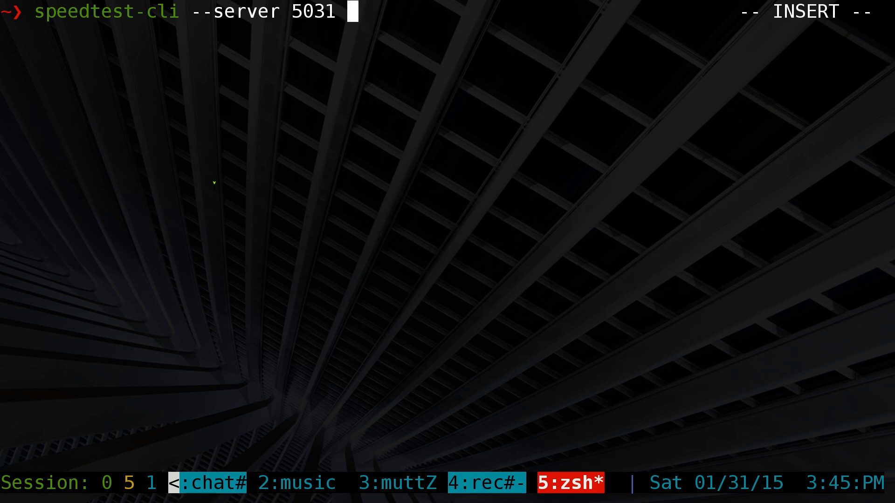
{"action": "type", "text": "--"}
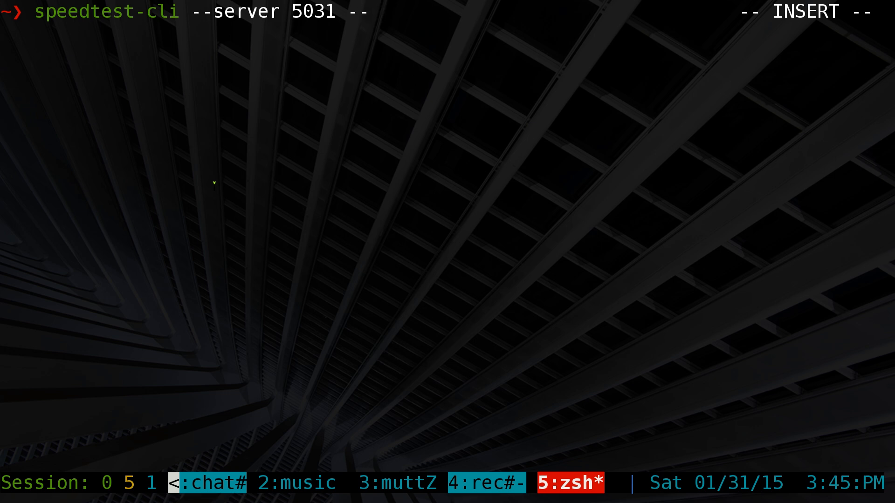
{"action": "key", "text": "Return"}
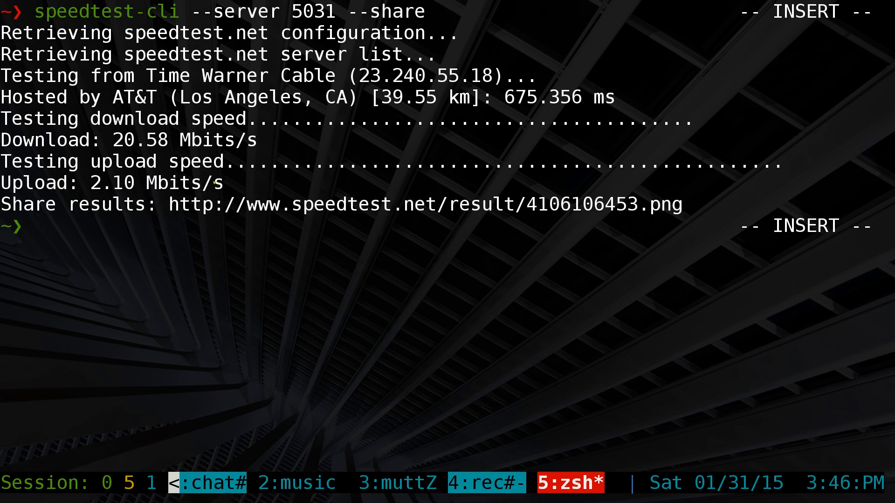
{"action": "mouse_move", "coordinate": [216, 219]}
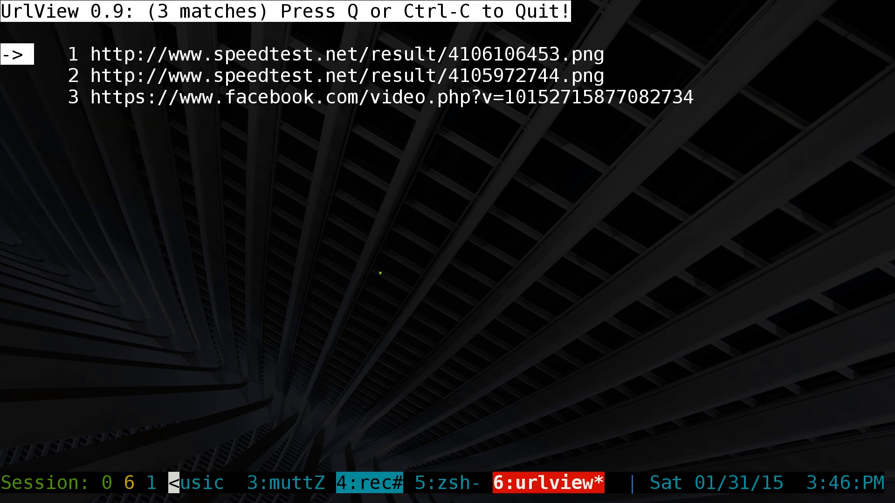
Open the newest speedtest.net result image from urlview in the browser.
{"action": "key", "text": "Return"}
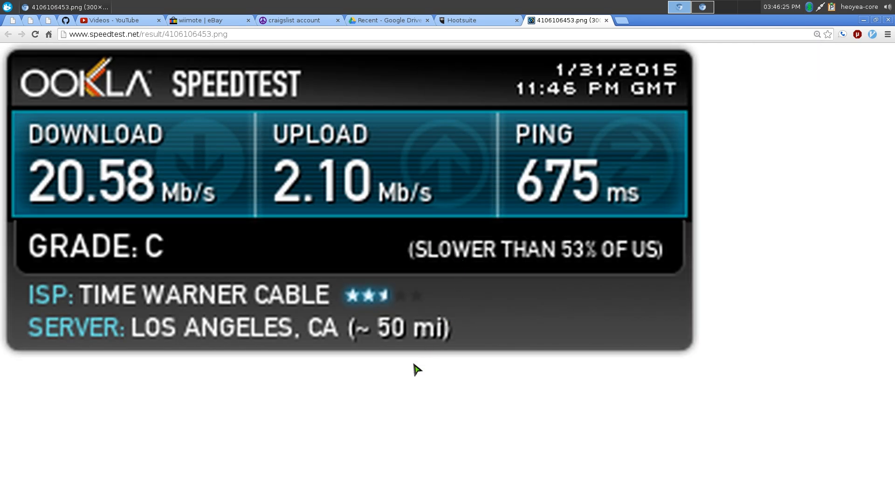
{"action": "mouse_move", "coordinate": [276, 375]}
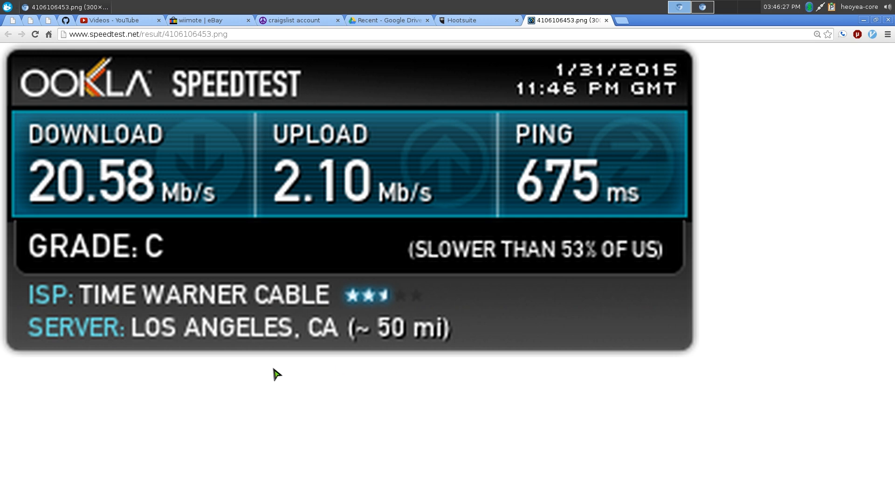
{"action": "mouse_move", "coordinate": [152, 324]}
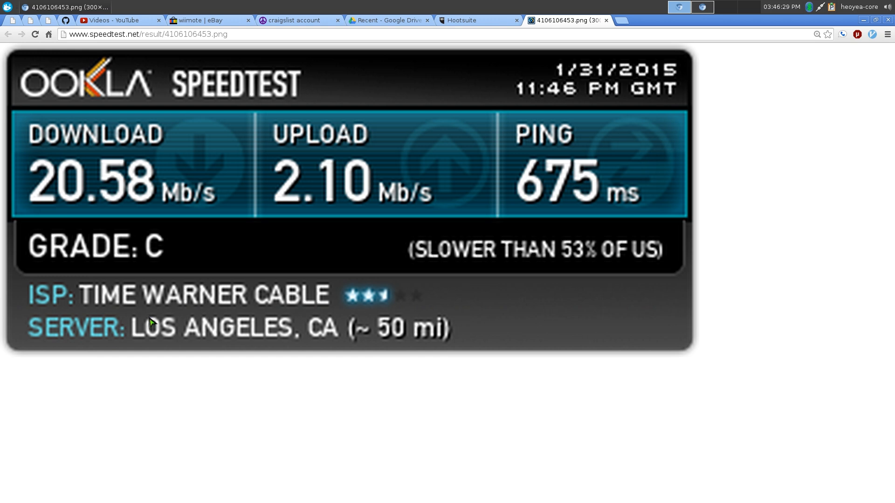
{"action": "mouse_move", "coordinate": [63, 139]}
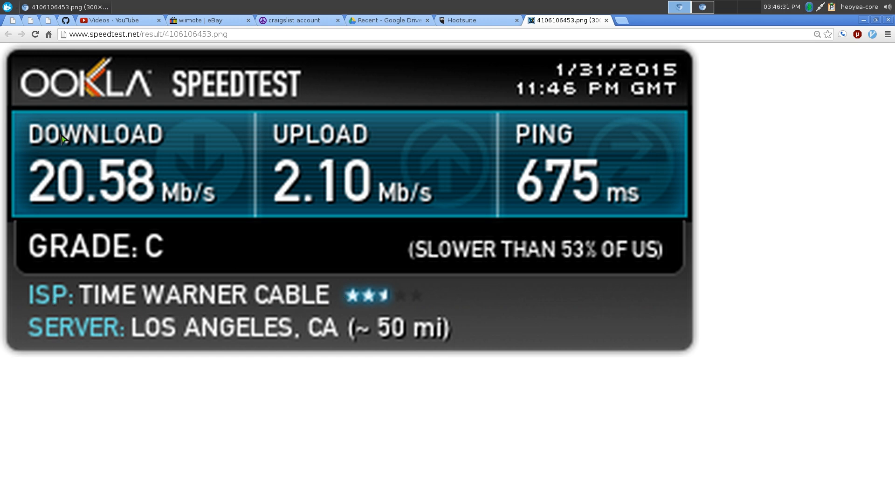
{"action": "mouse_move", "coordinate": [275, 202]}
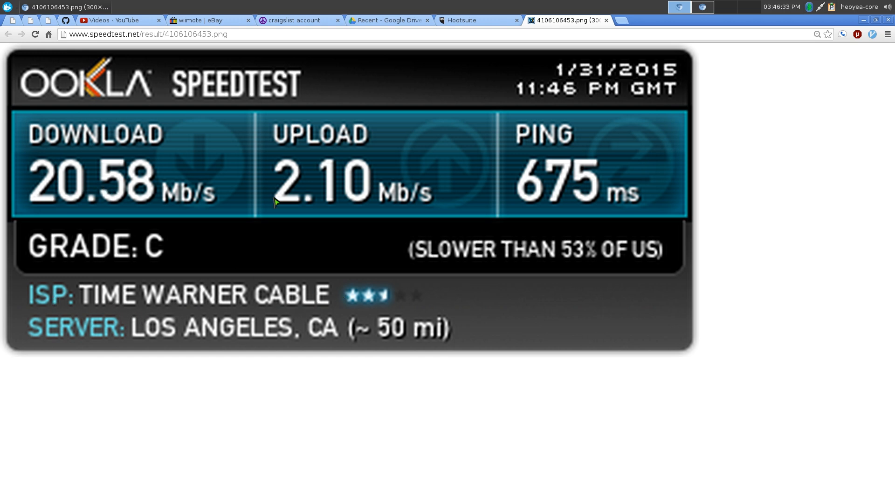
{"action": "mouse_move", "coordinate": [563, 208]}
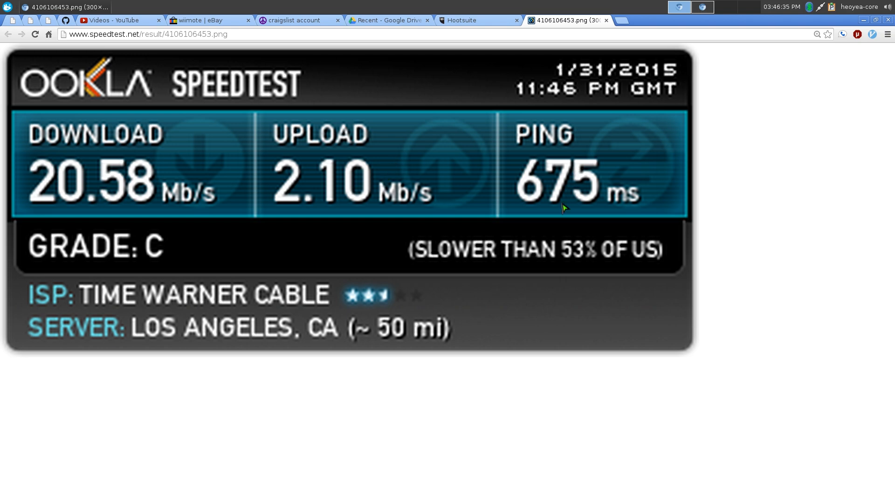
{"action": "mouse_move", "coordinate": [503, 251]}
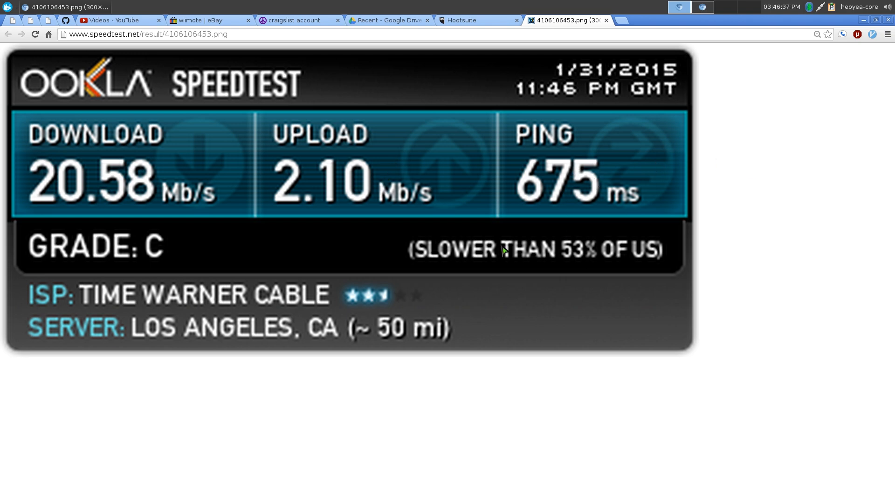
{"action": "mouse_move", "coordinate": [541, 242]}
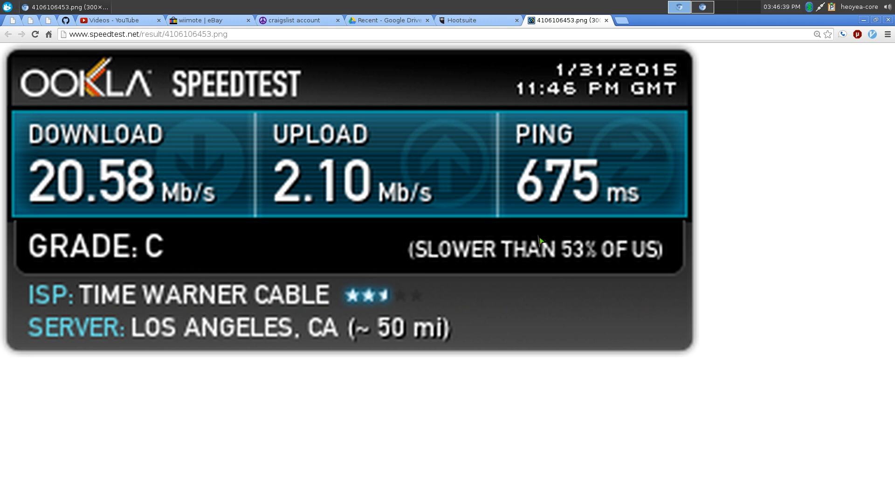
{"action": "mouse_move", "coordinate": [533, 224]}
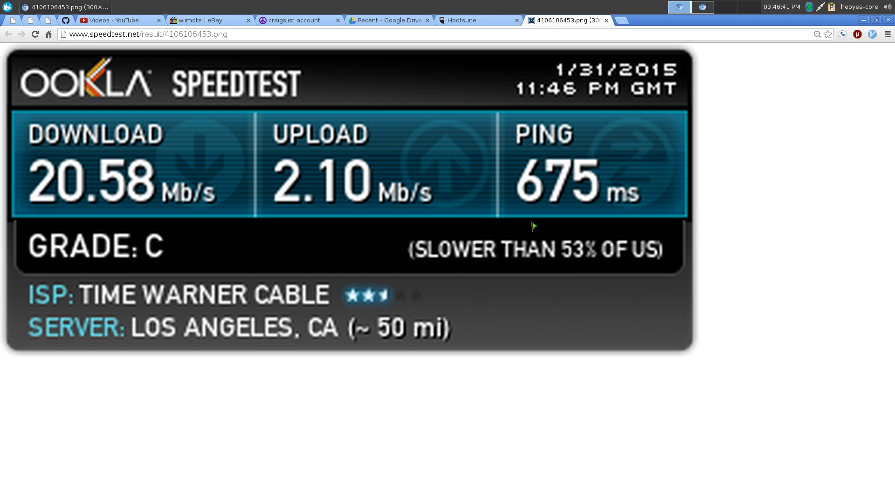
{"action": "mouse_move", "coordinate": [91, 198]}
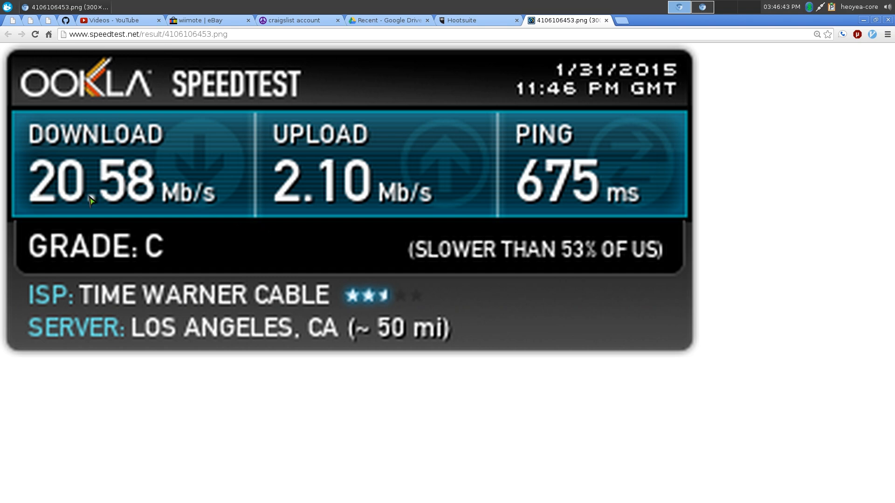
{"action": "mouse_move", "coordinate": [585, 239]}
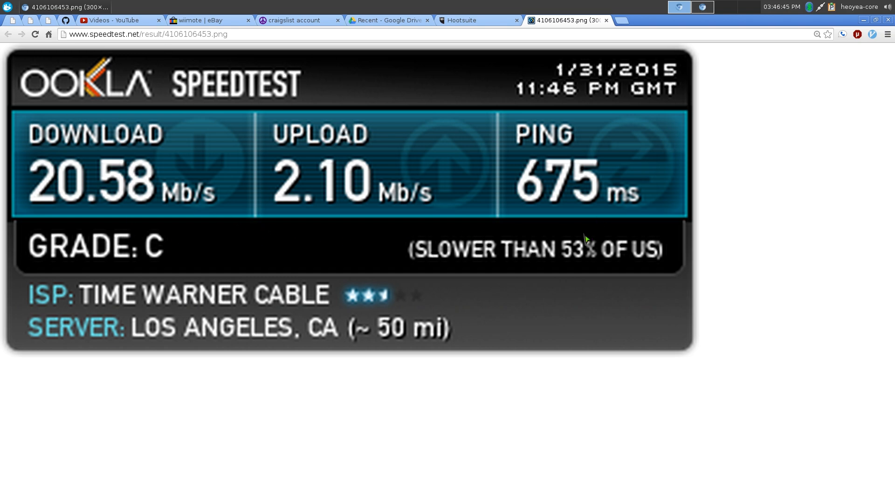
{"action": "mouse_move", "coordinate": [744, 211]}
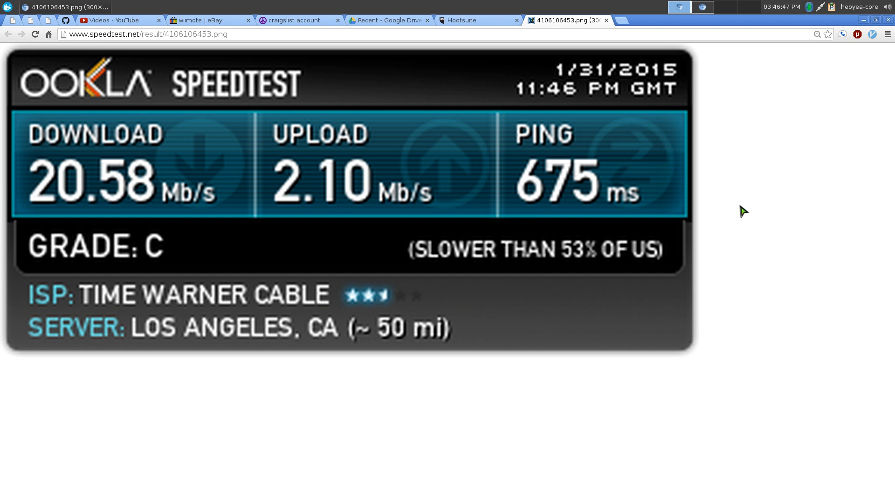
{"action": "mouse_move", "coordinate": [757, 323]}
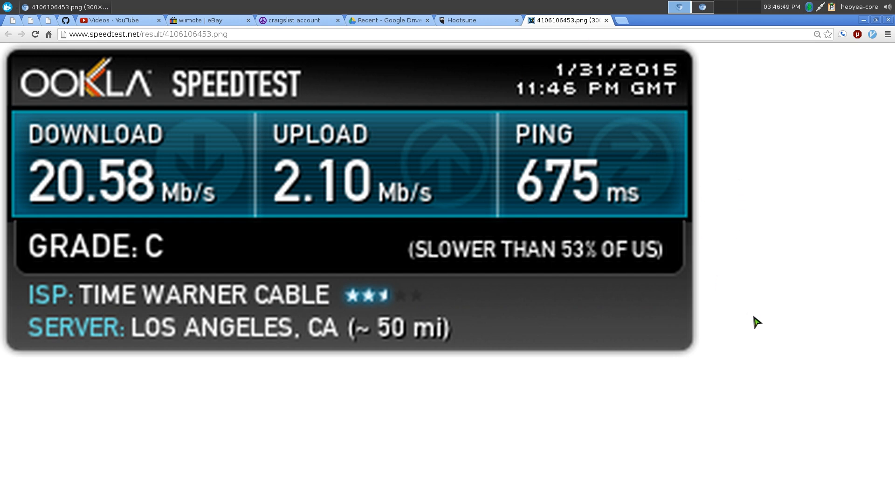